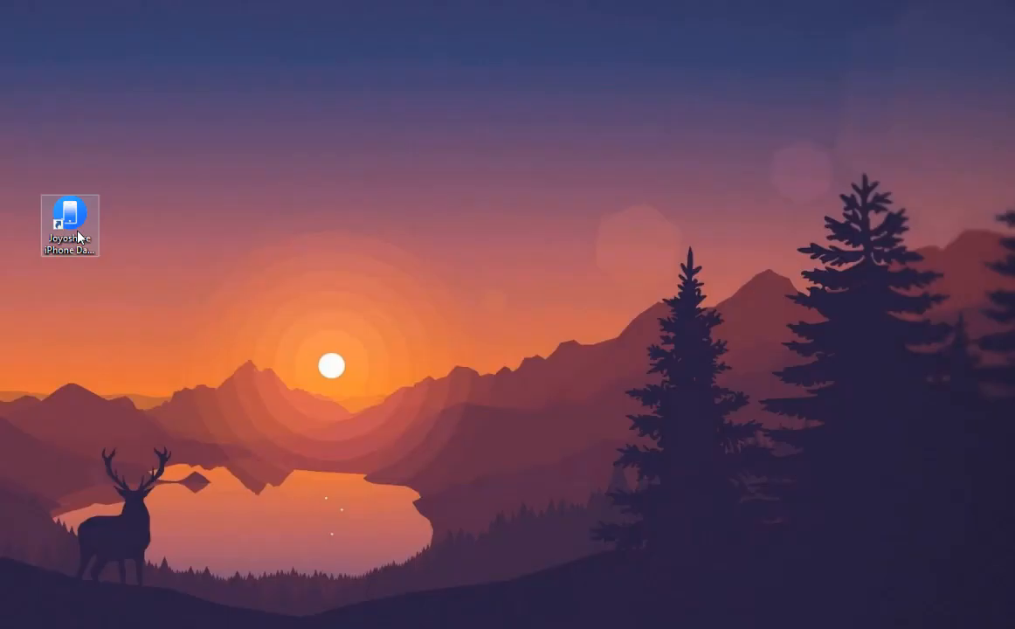
Launch Joyoshare iPhone Data Recovery from its Windows desktop shortcut.
click(69, 216)
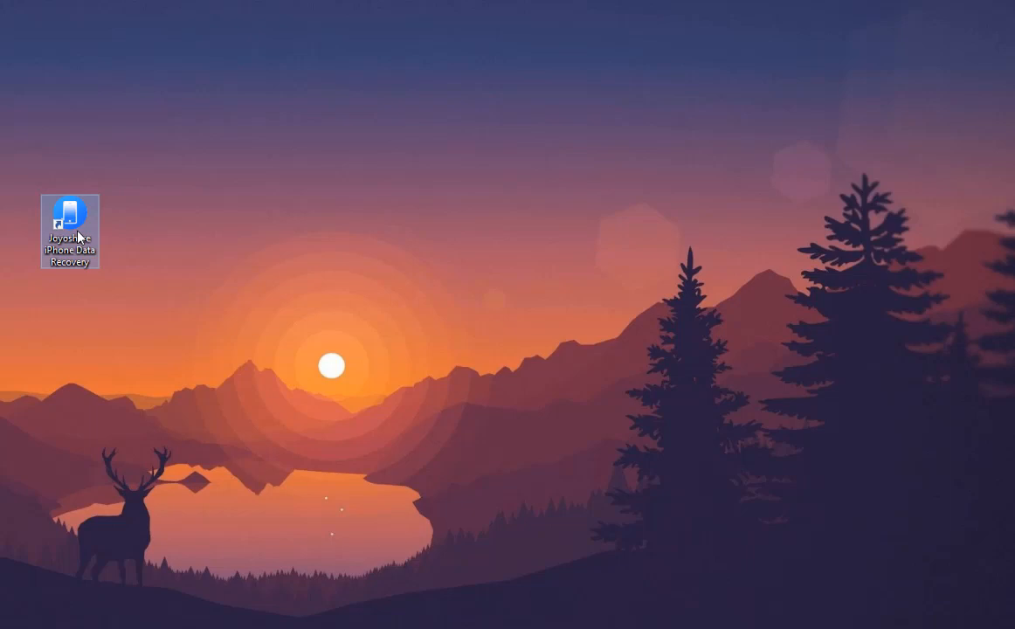
double_click(70, 232)
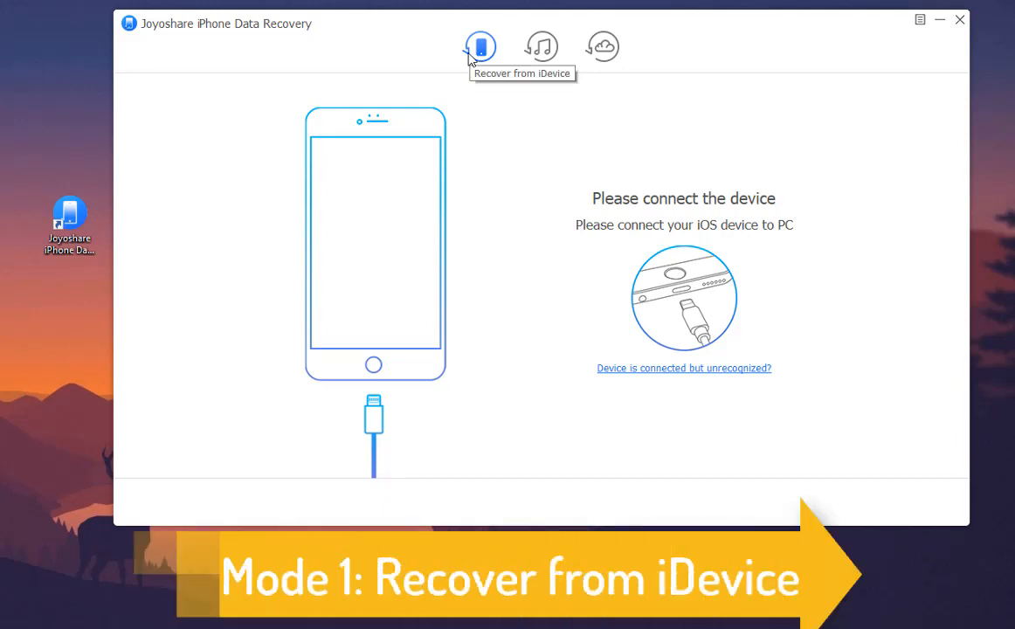
mouse_move(777, 221)
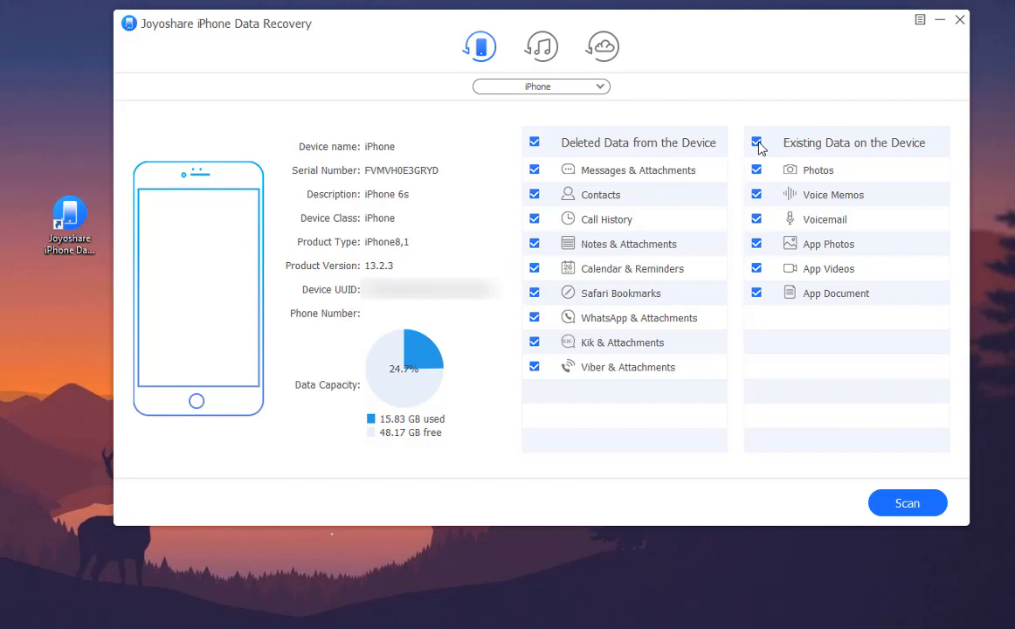
Limit the iPhone scan to App Photos, App Videos and App Document, then run it.
click(756, 143)
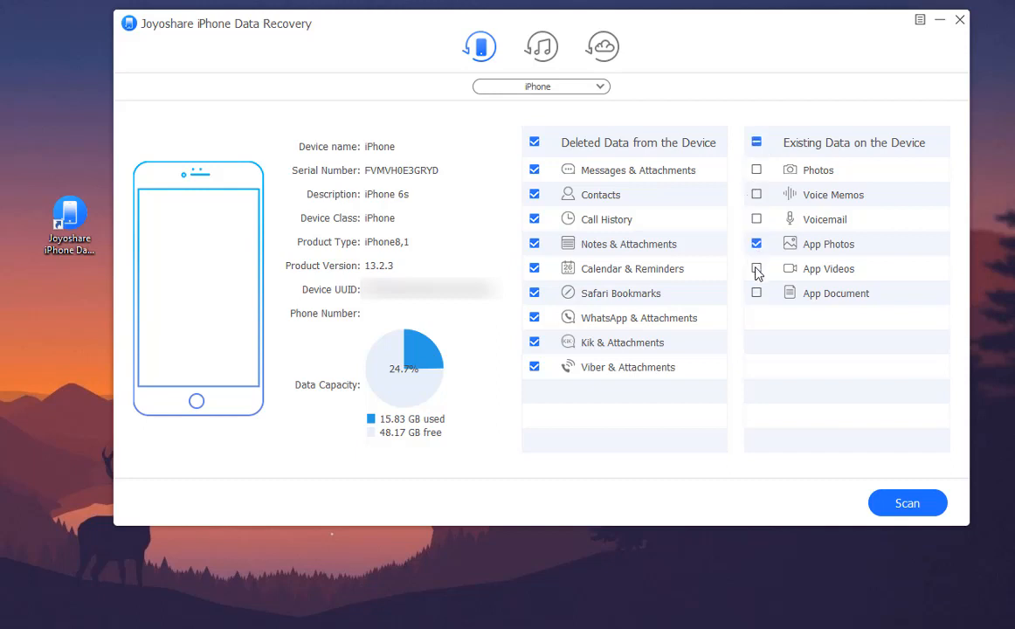
click(533, 142)
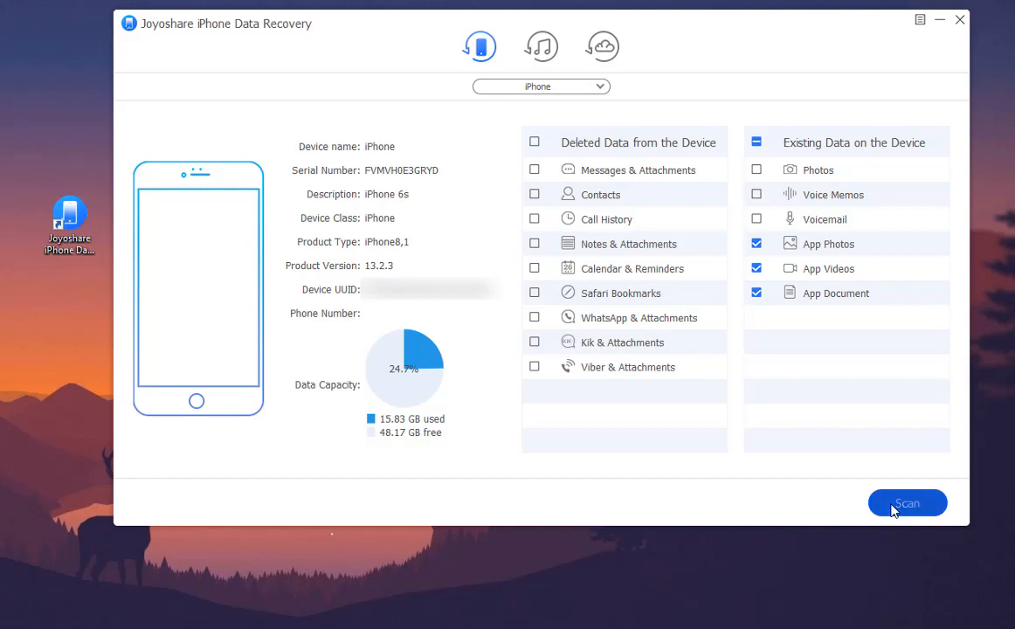
click(906, 503)
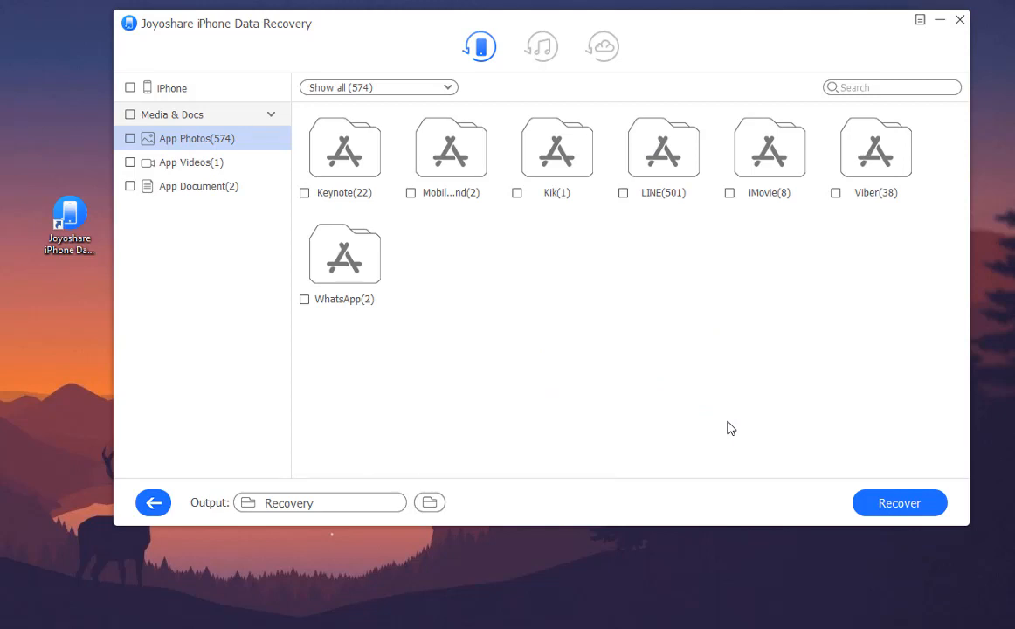
Browse the scanned app videos and app documents, opening the Kik documents folder.
click(190, 163)
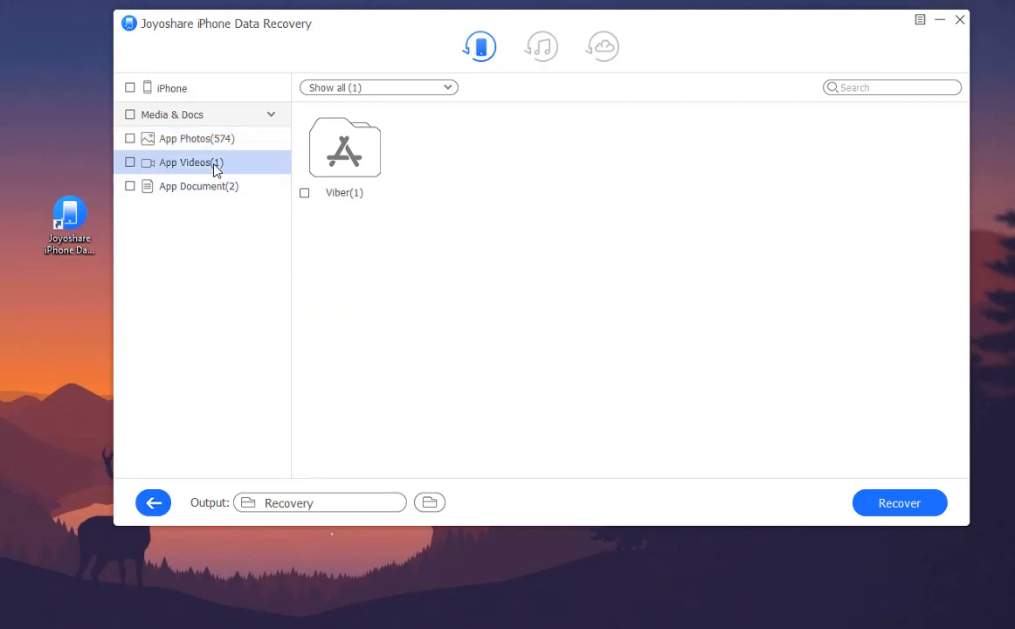
click(198, 186)
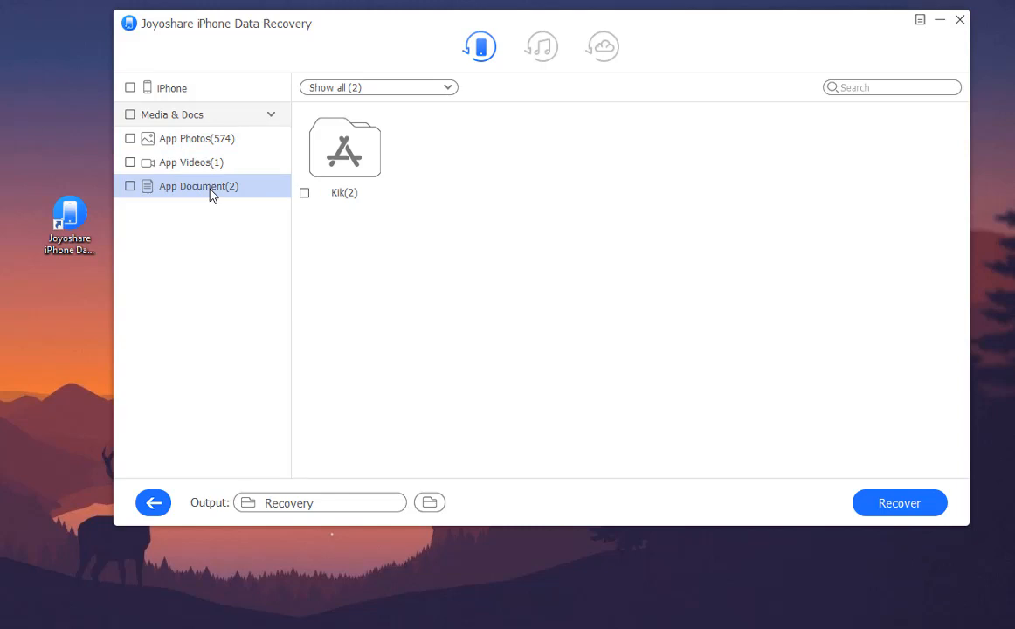
double_click(344, 148)
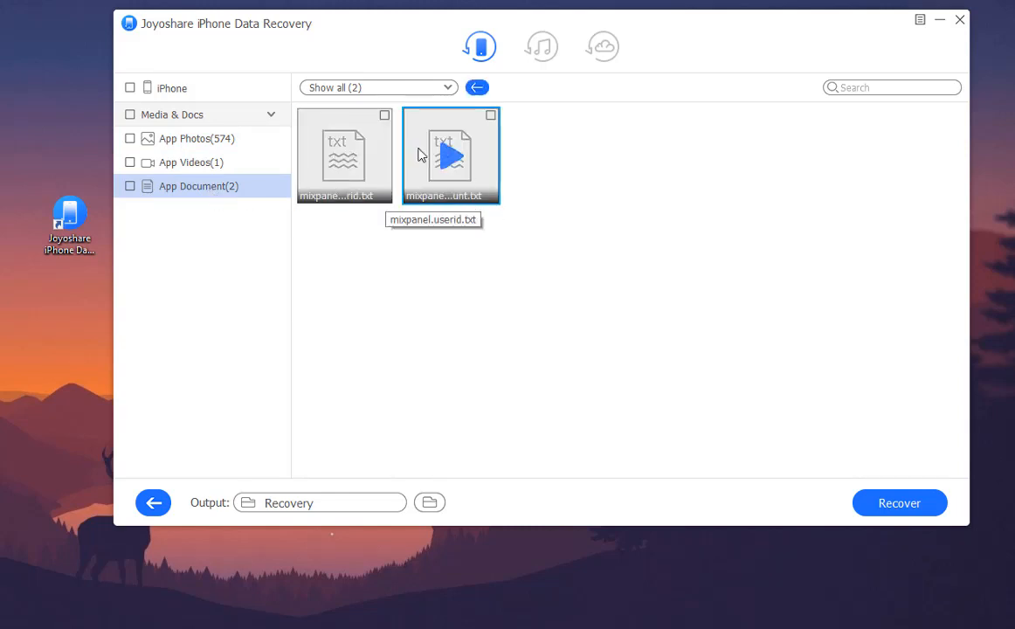
click(191, 163)
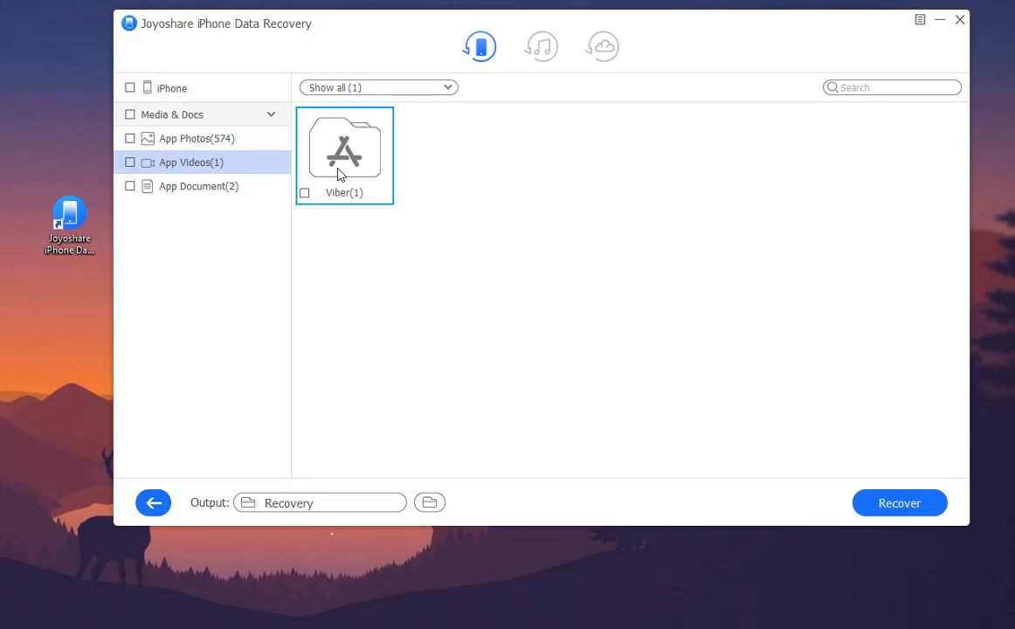
click(196, 138)
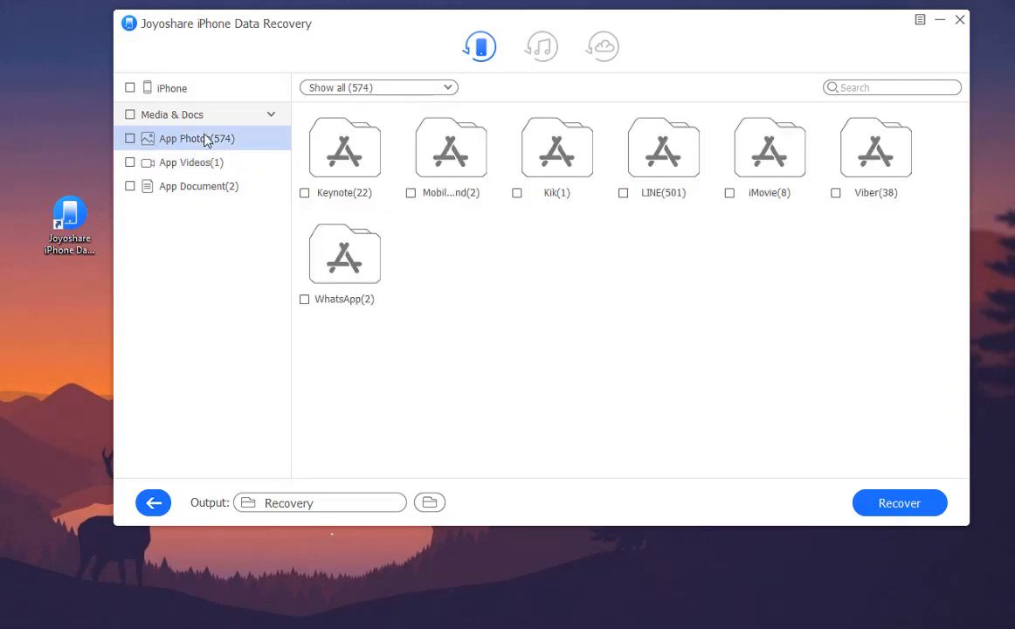
Preview app photo folders and mark Kik, LINE, iMovie and Viber for recovery.
click(196, 138)
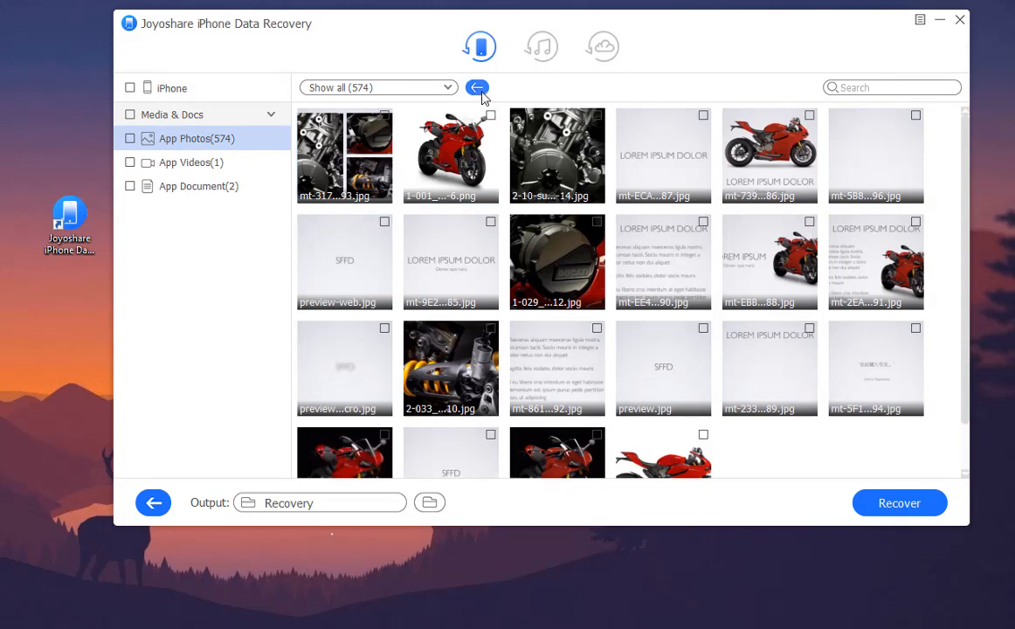
click(476, 87)
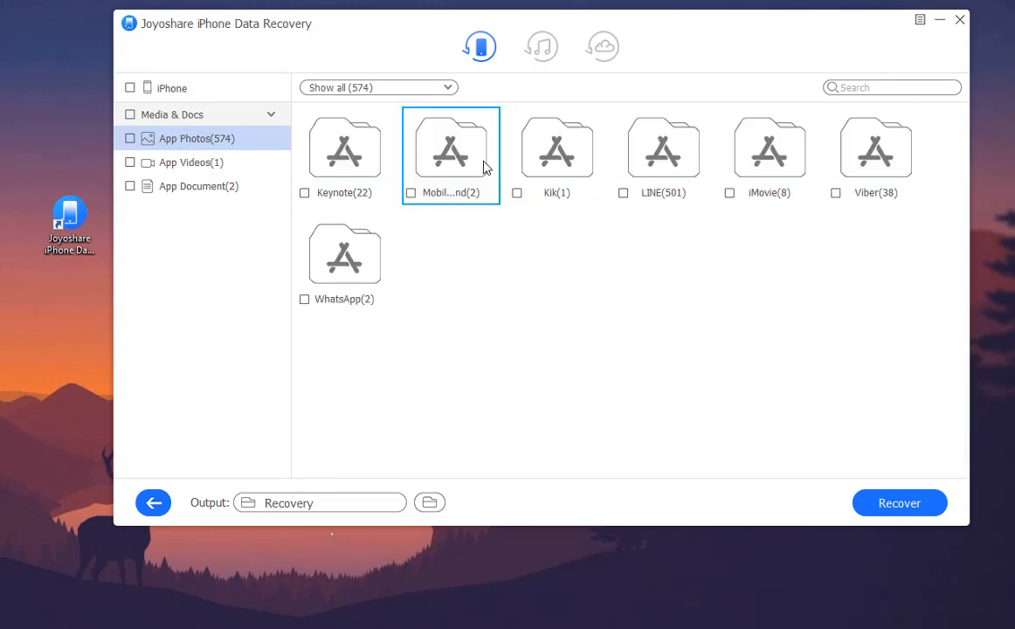
click(556, 155)
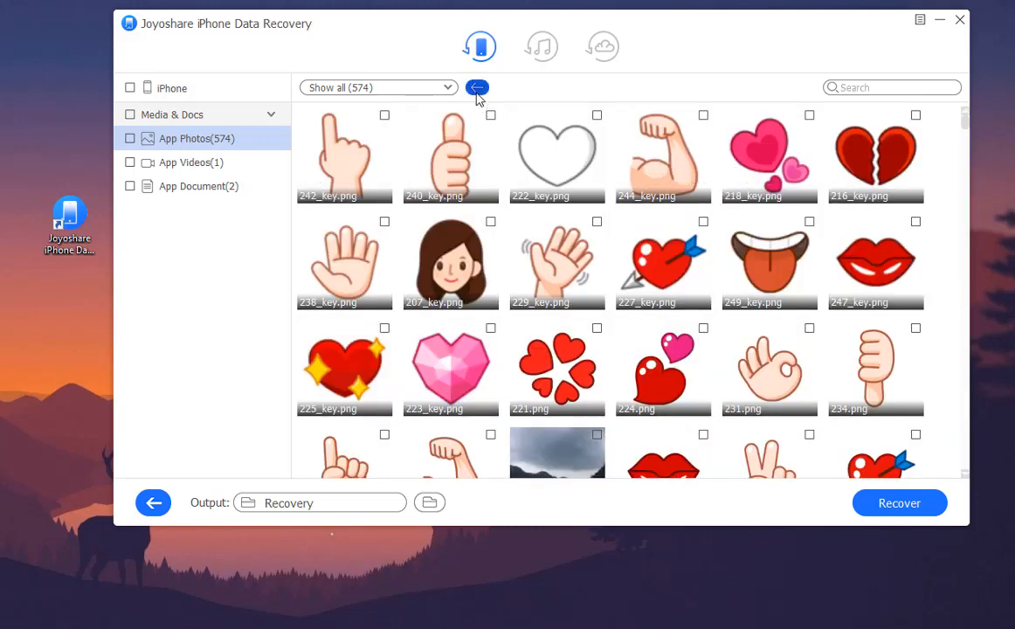
click(477, 88)
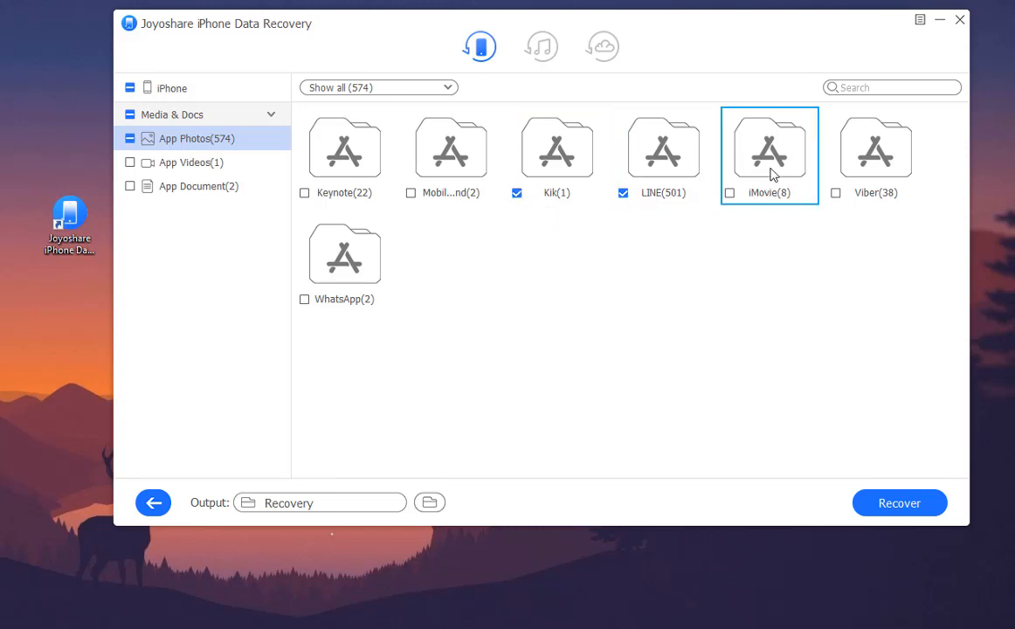
double_click(769, 148)
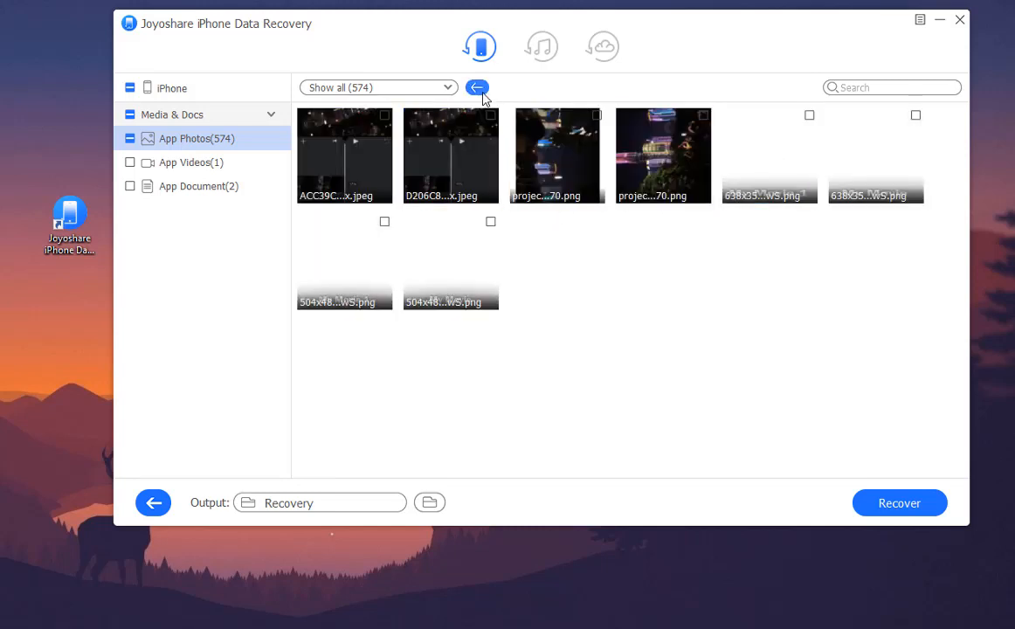
click(478, 87)
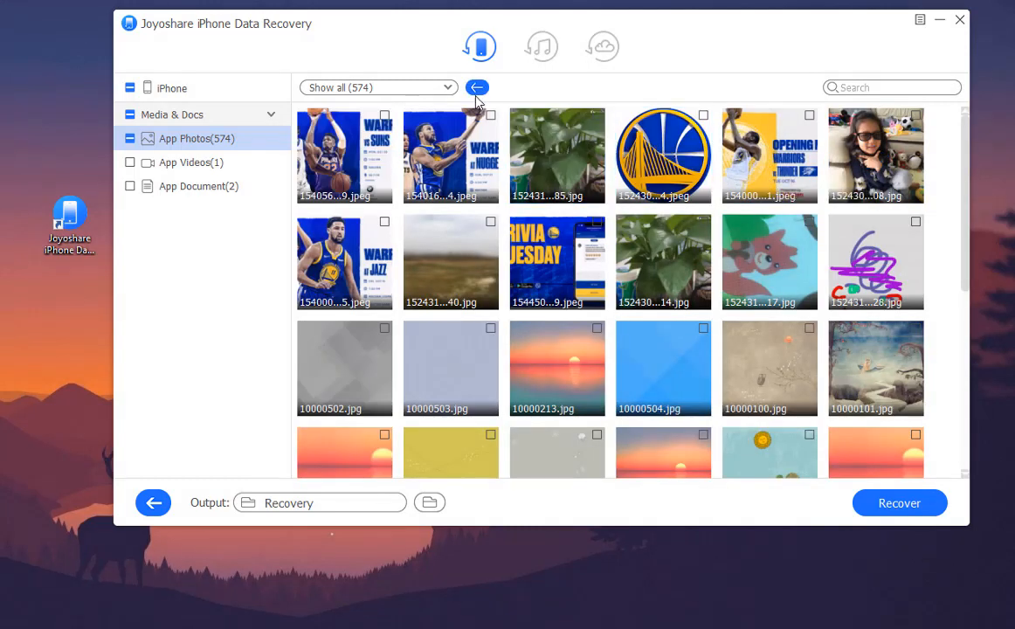
click(478, 87)
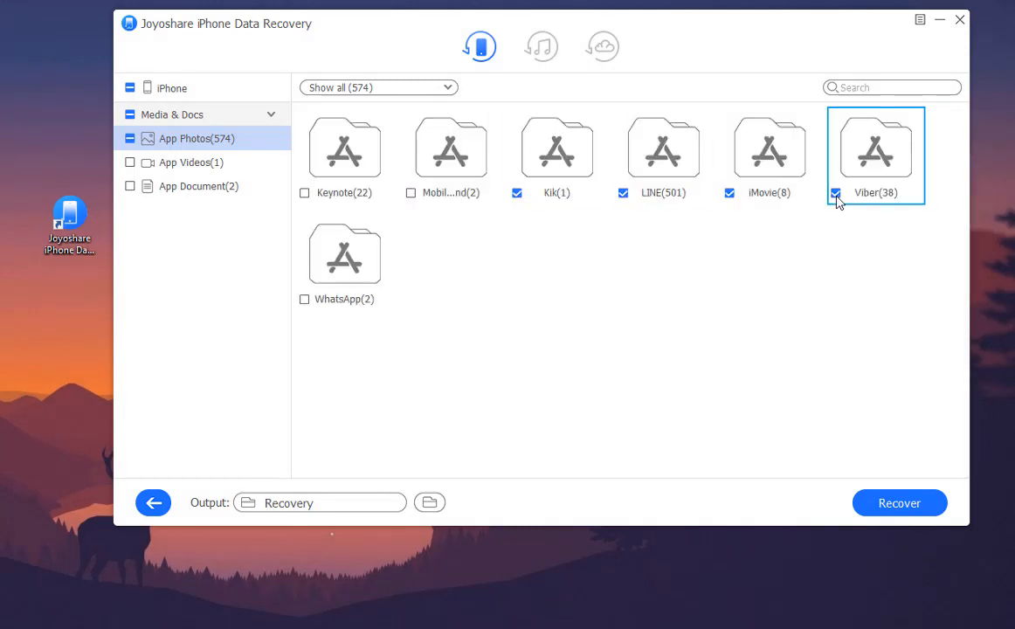
click(198, 186)
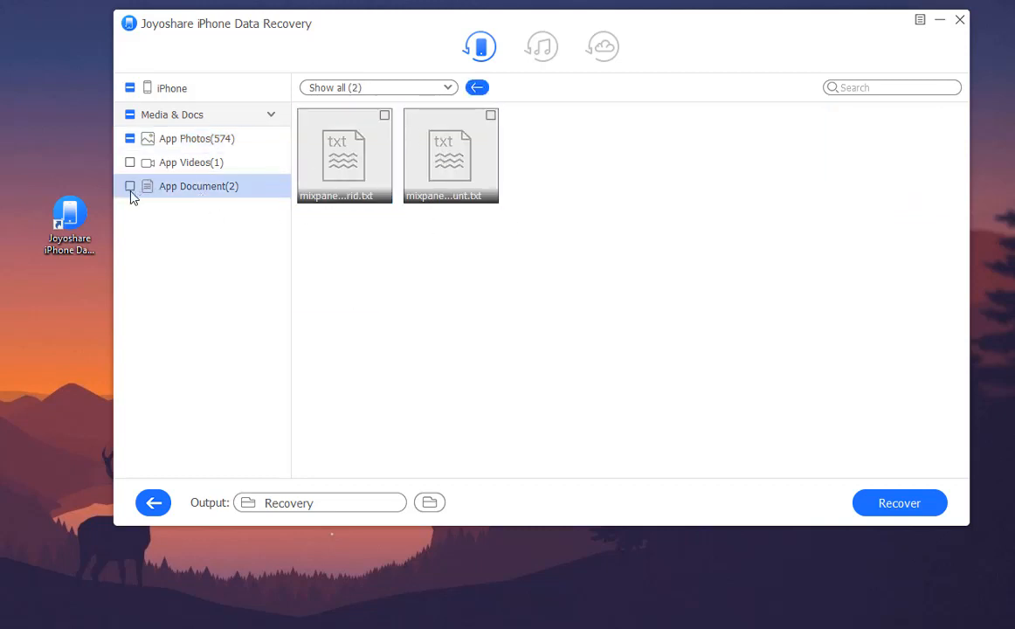
Mark both app documents and recover them with the marked photos.
click(129, 186)
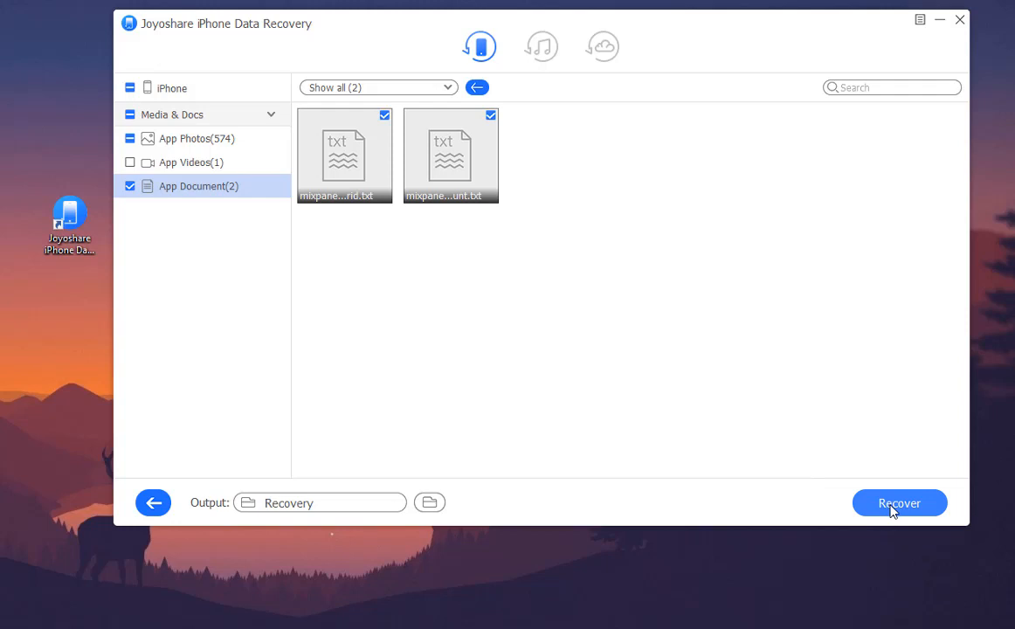
click(899, 503)
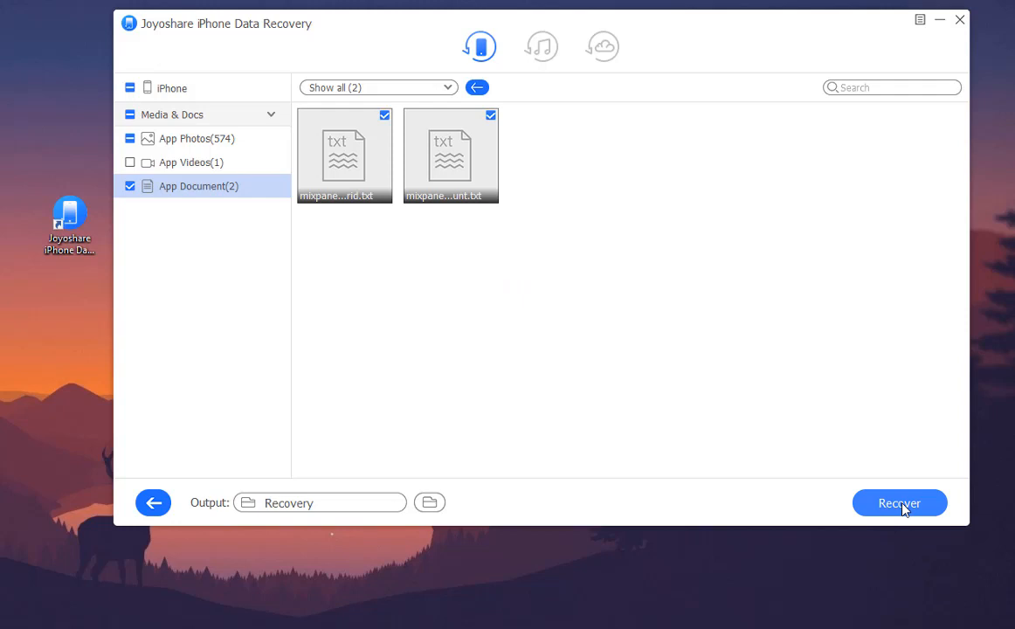
click(899, 502)
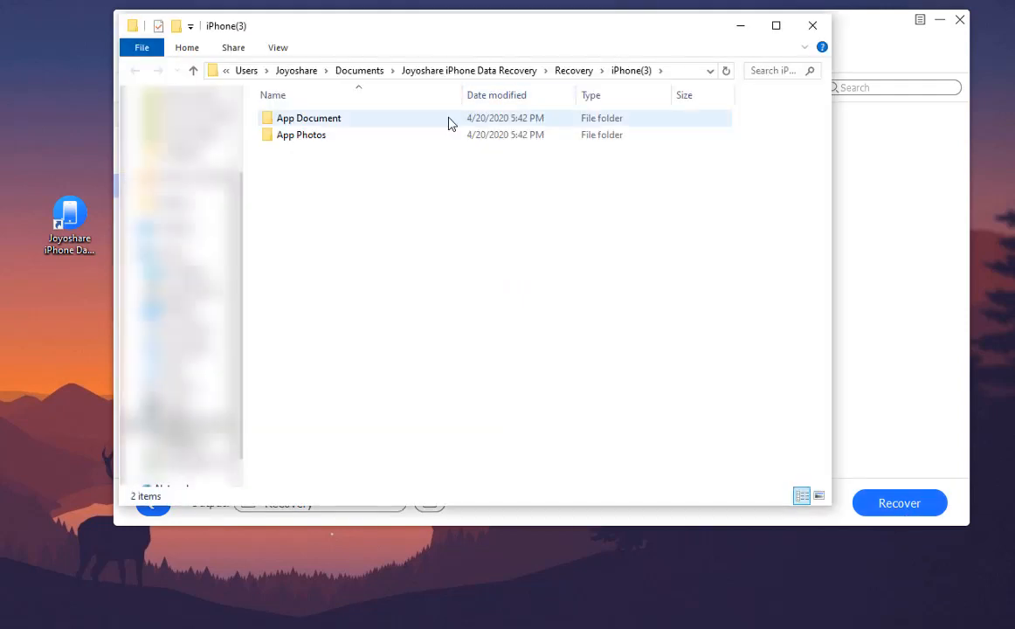
View the App Photos folder's Files folder and CSV, then return to iPhone(3).
click(302, 135)
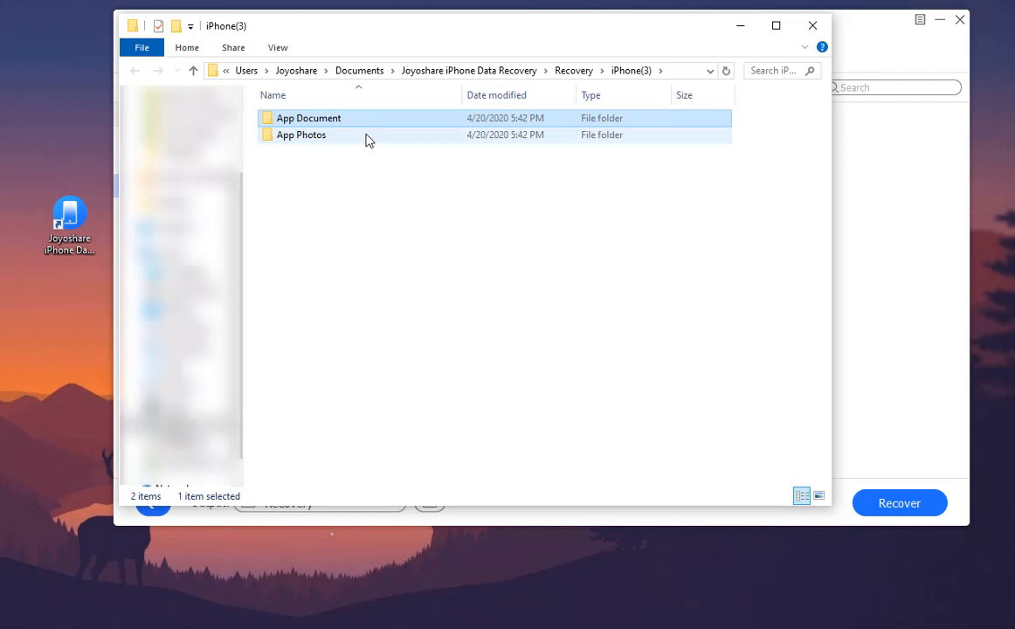
double_click(302, 135)
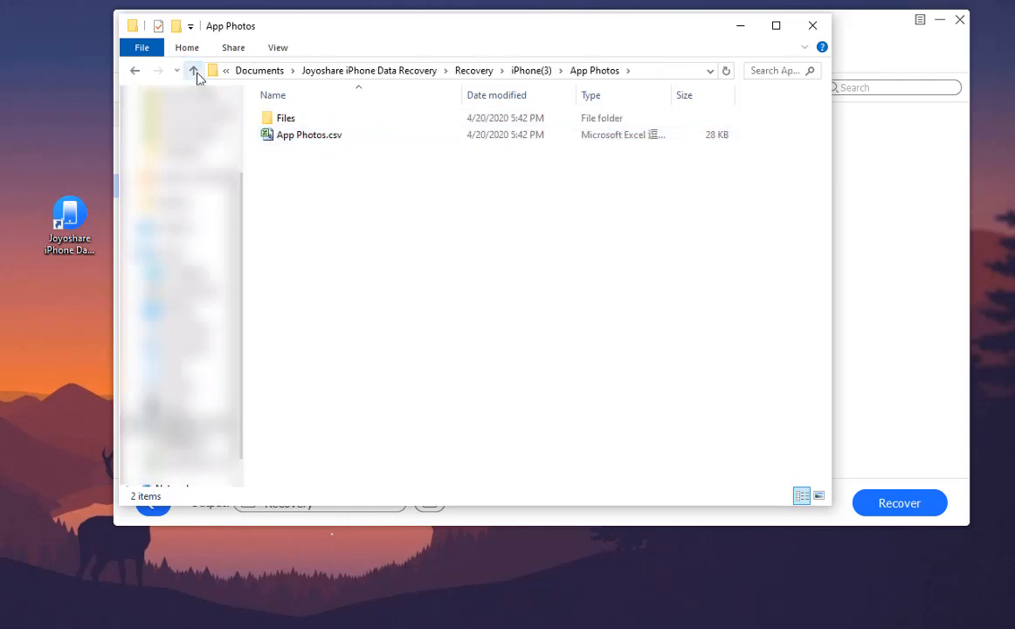
click(194, 71)
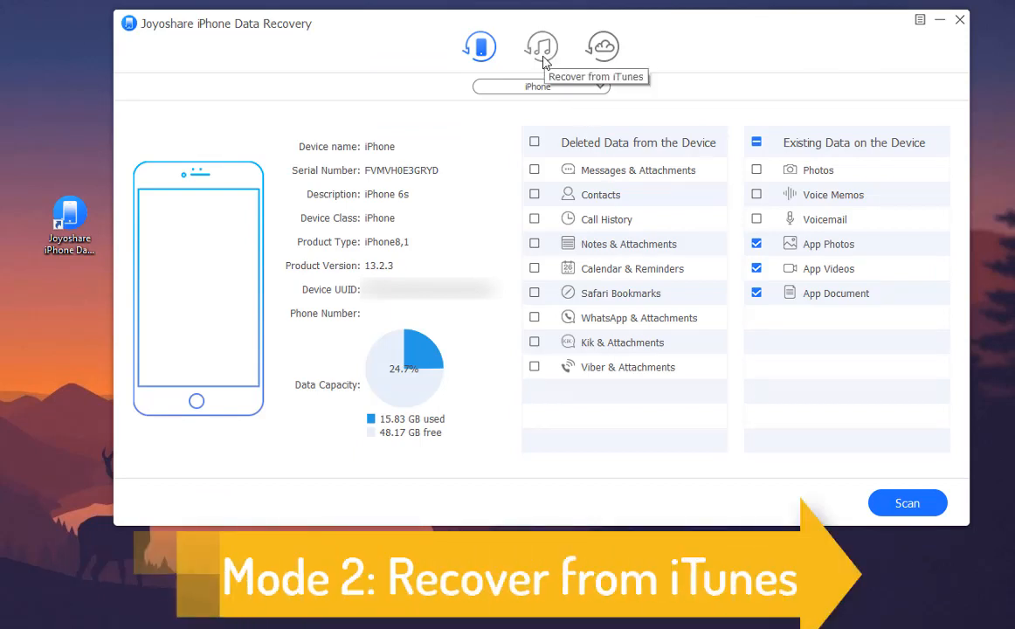
Scan the 03-16-2020 iPhone 6s iTunes backup for app photos, videos and documents only.
click(541, 46)
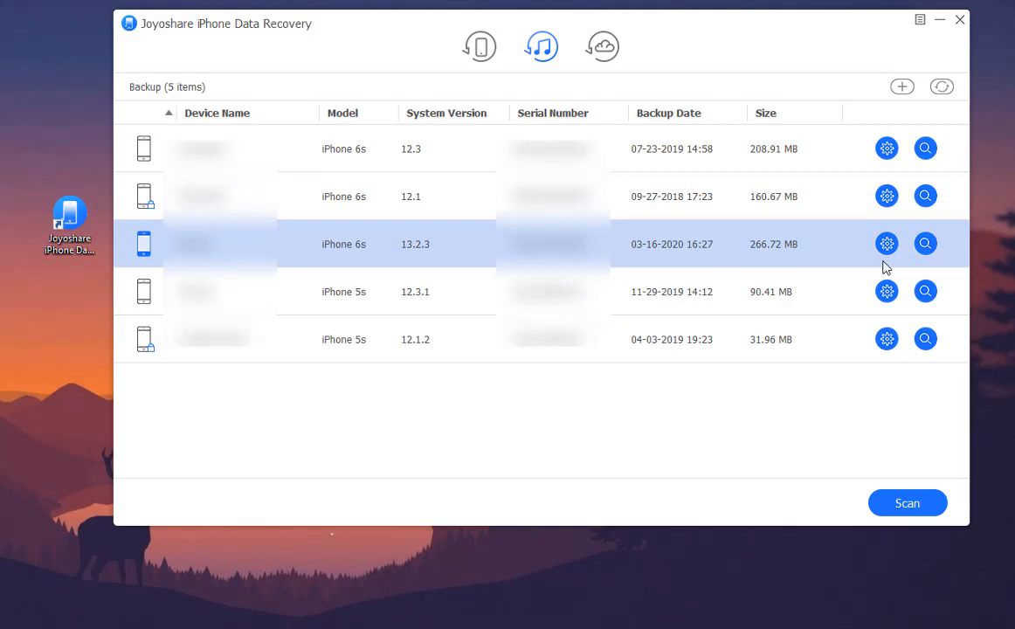
click(887, 244)
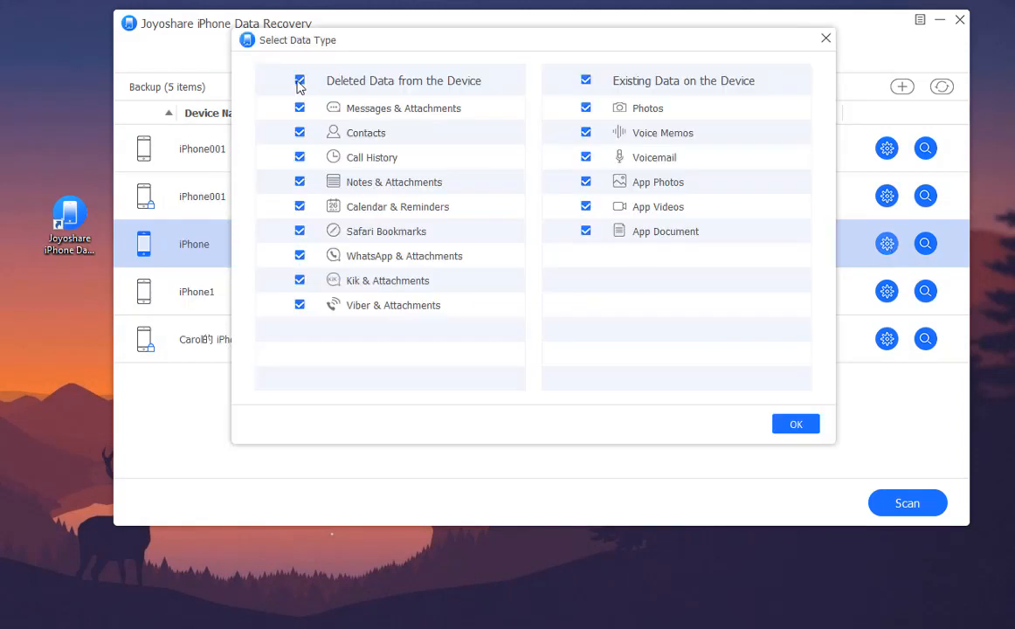
click(299, 81)
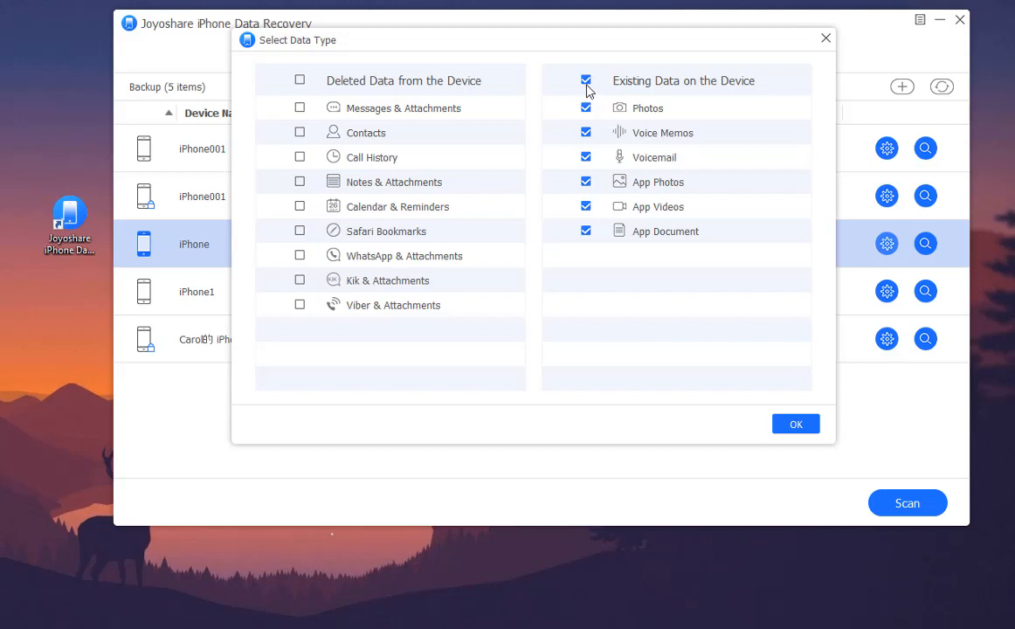
click(585, 80)
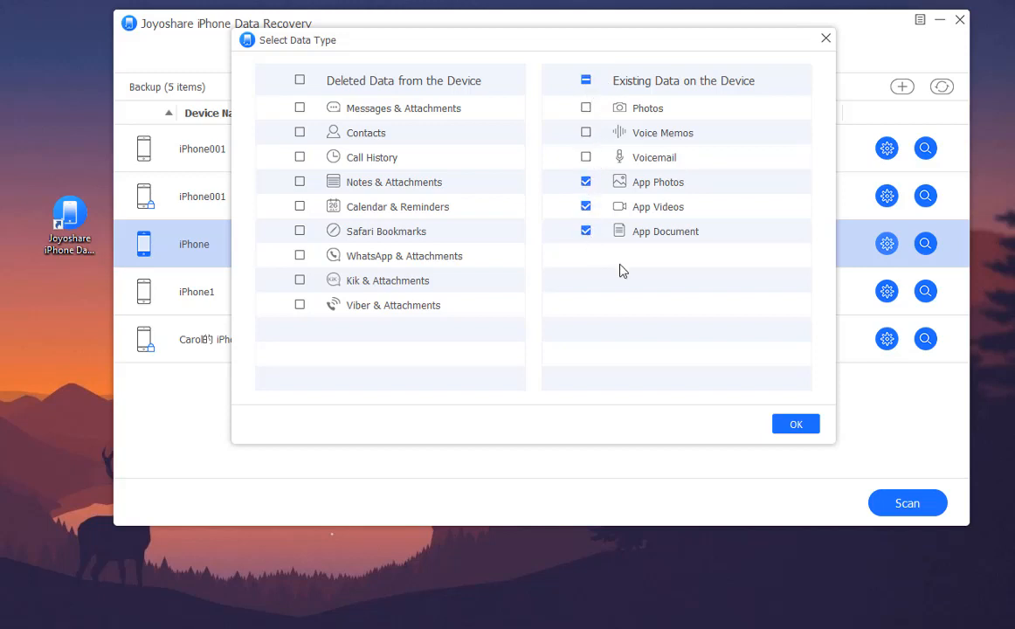
click(795, 424)
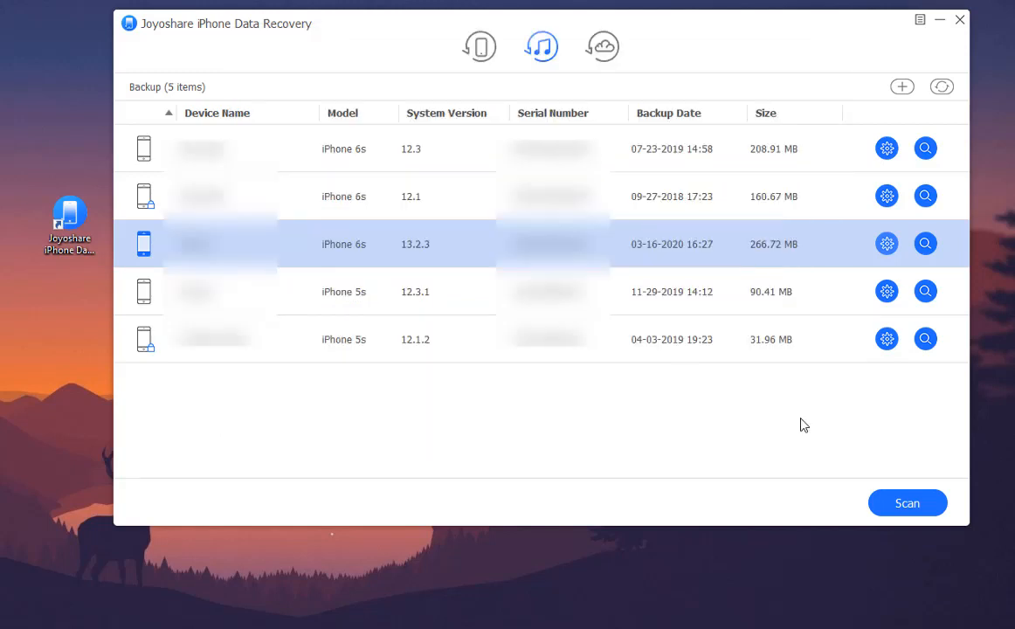
click(906, 502)
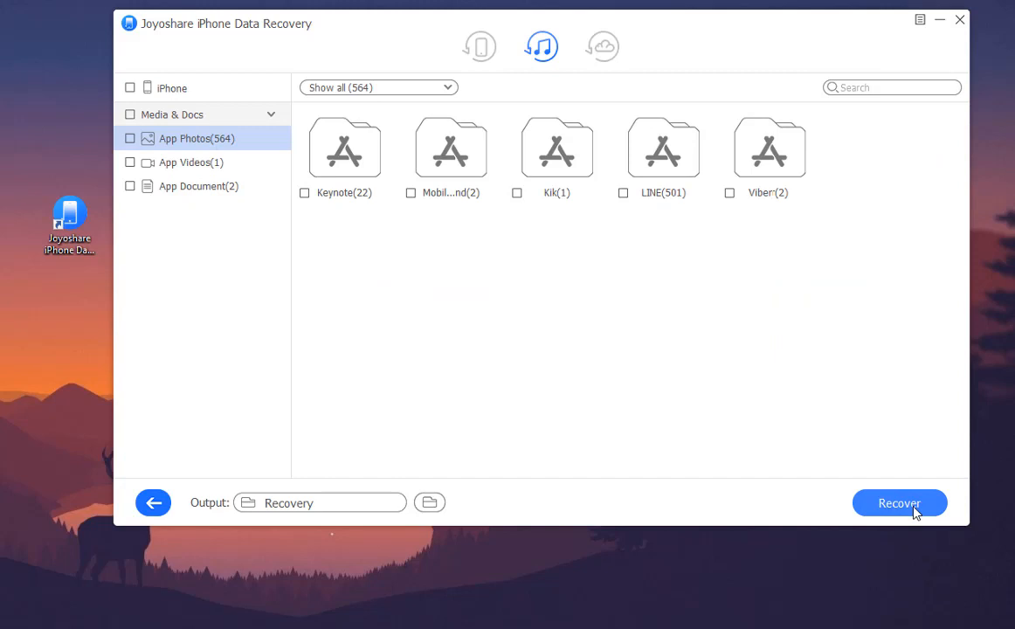
Browse the backup's app documents and photos, previewing the sunset photo 10000213.jpg.
click(198, 186)
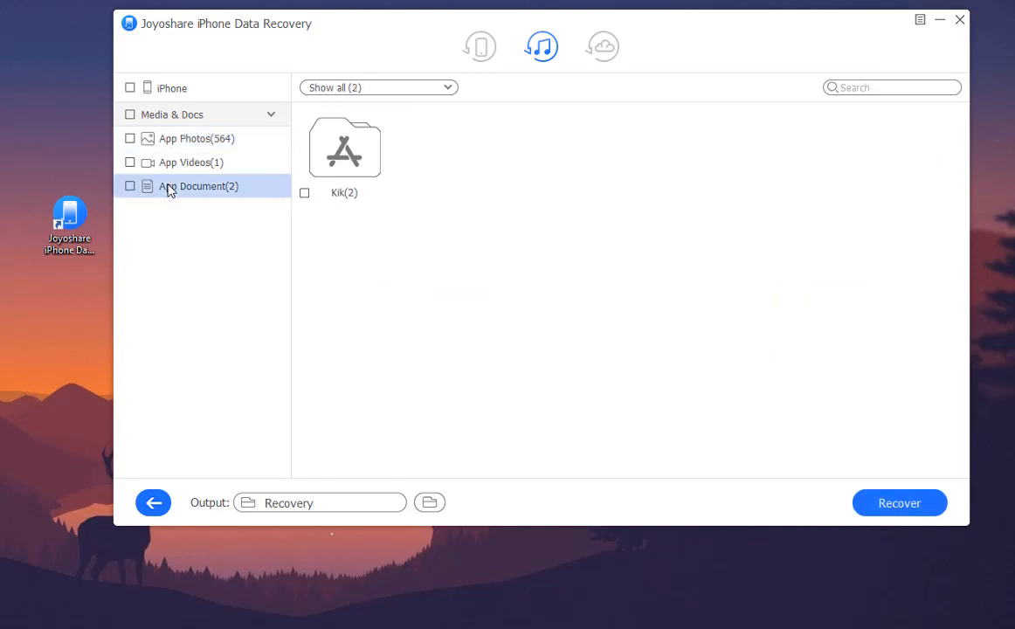
click(344, 152)
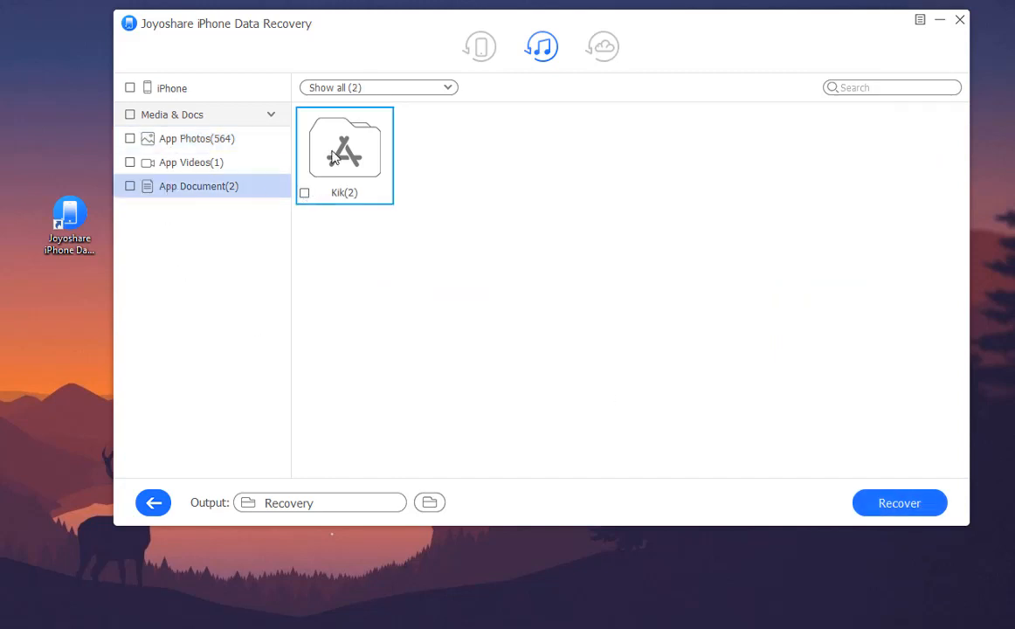
double_click(344, 149)
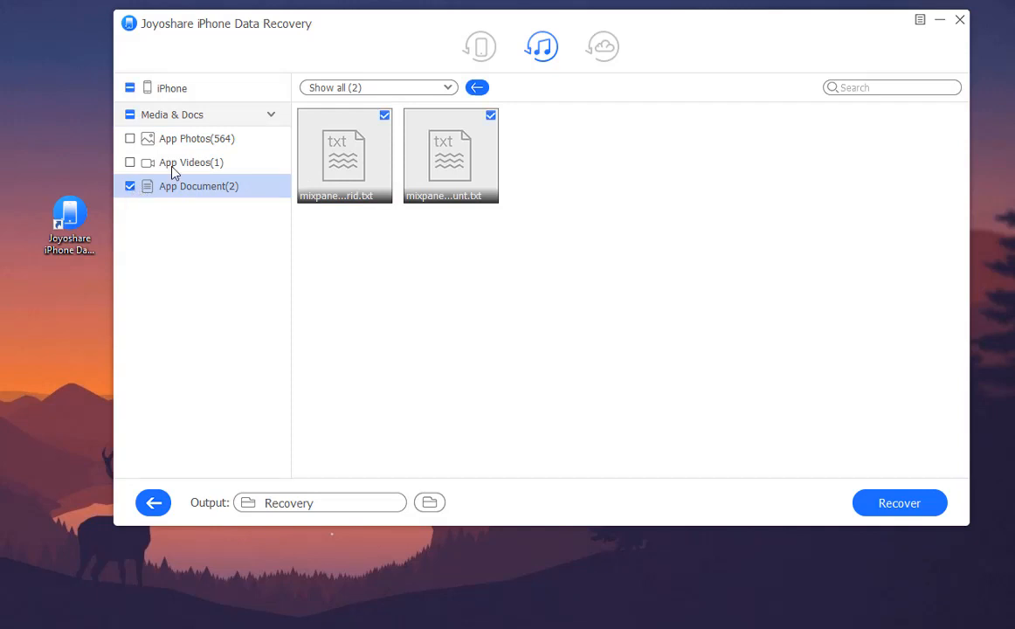
click(196, 138)
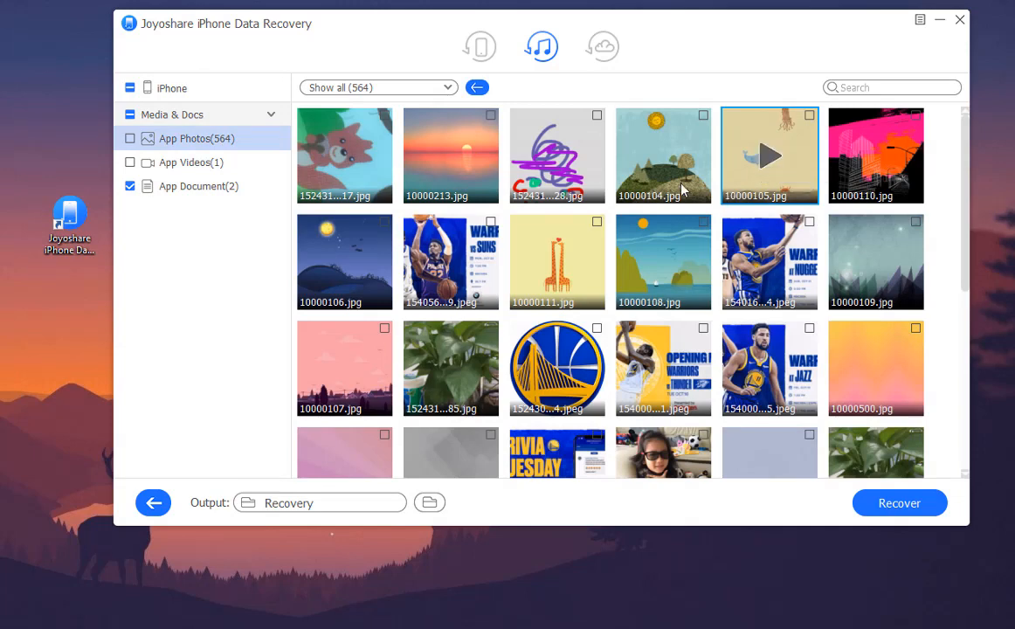
double_click(450, 155)
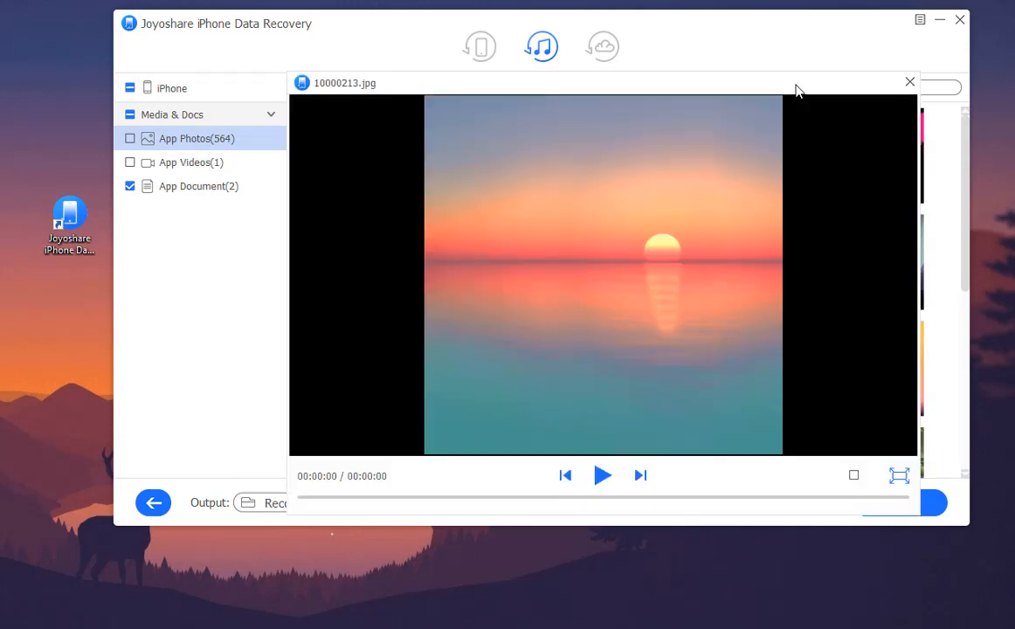
click(910, 82)
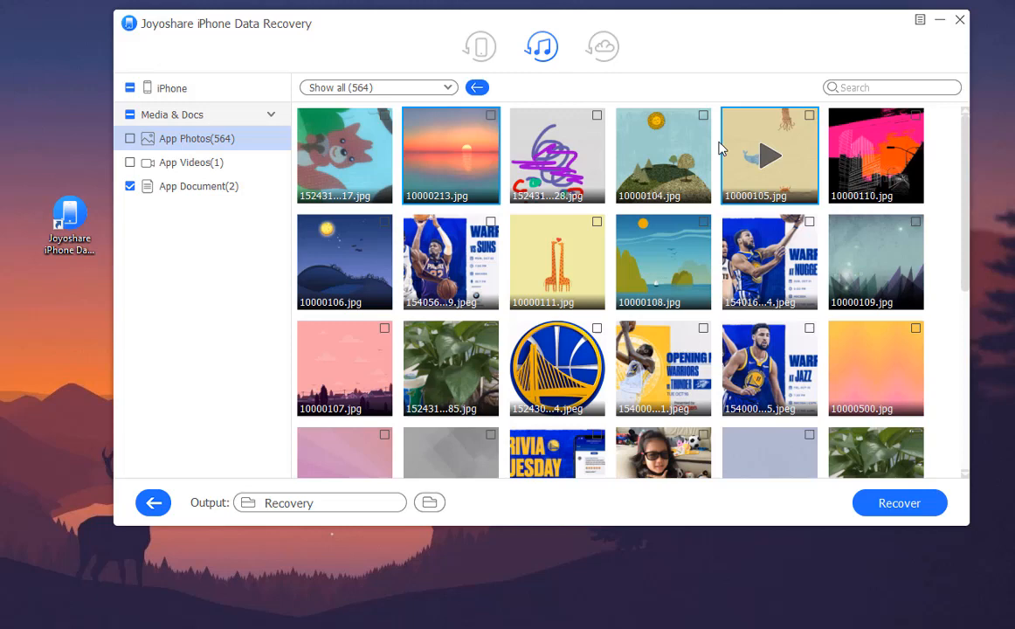
scroll(down, 3)
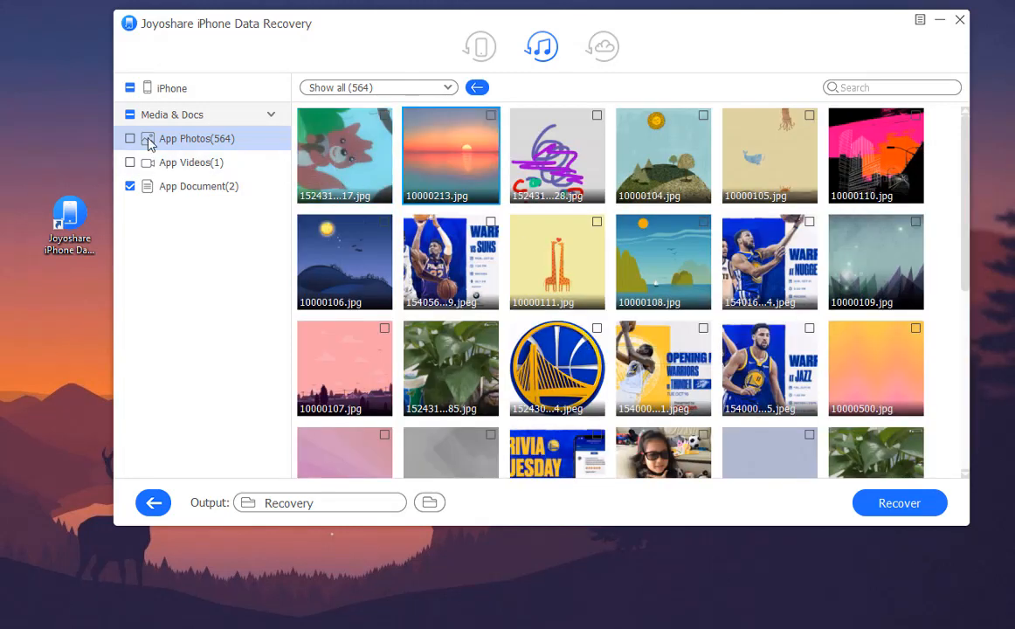
Mark all app photos and videos and recover them into the iPhone(4) folder.
click(129, 138)
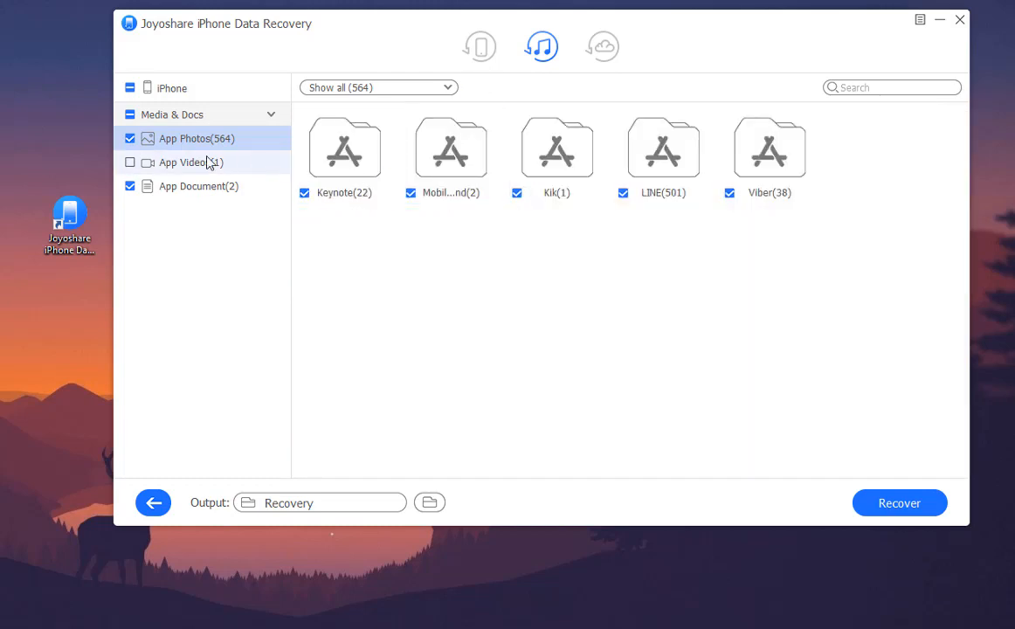
click(130, 162)
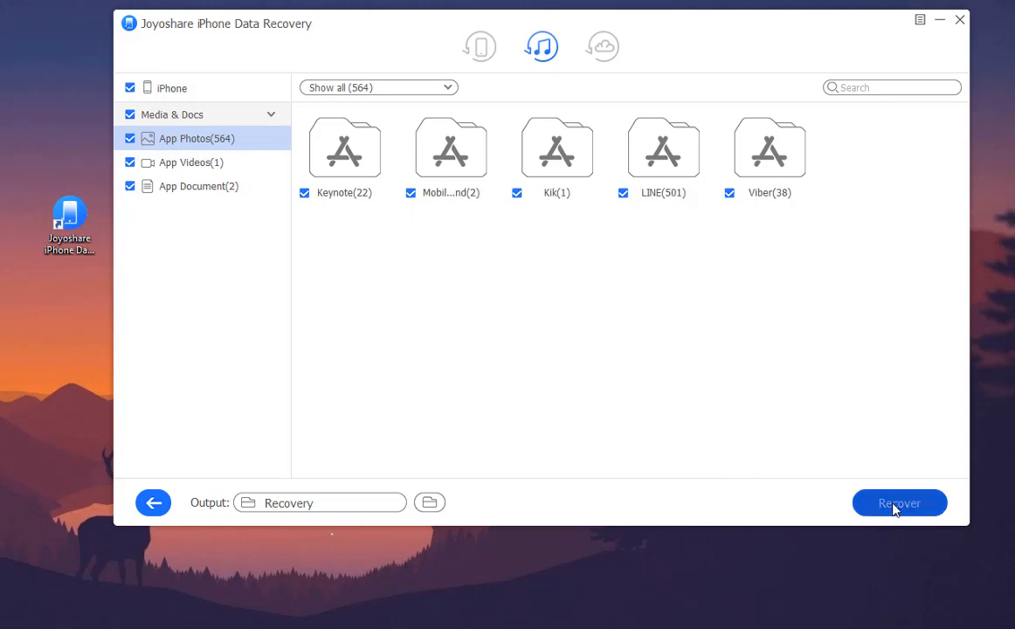
click(898, 502)
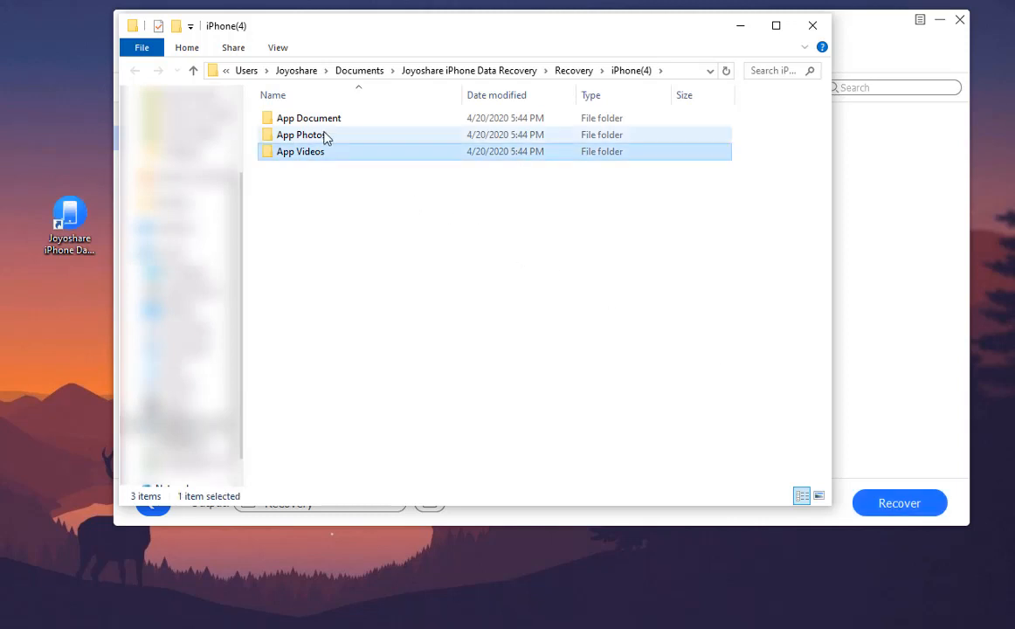
click(309, 118)
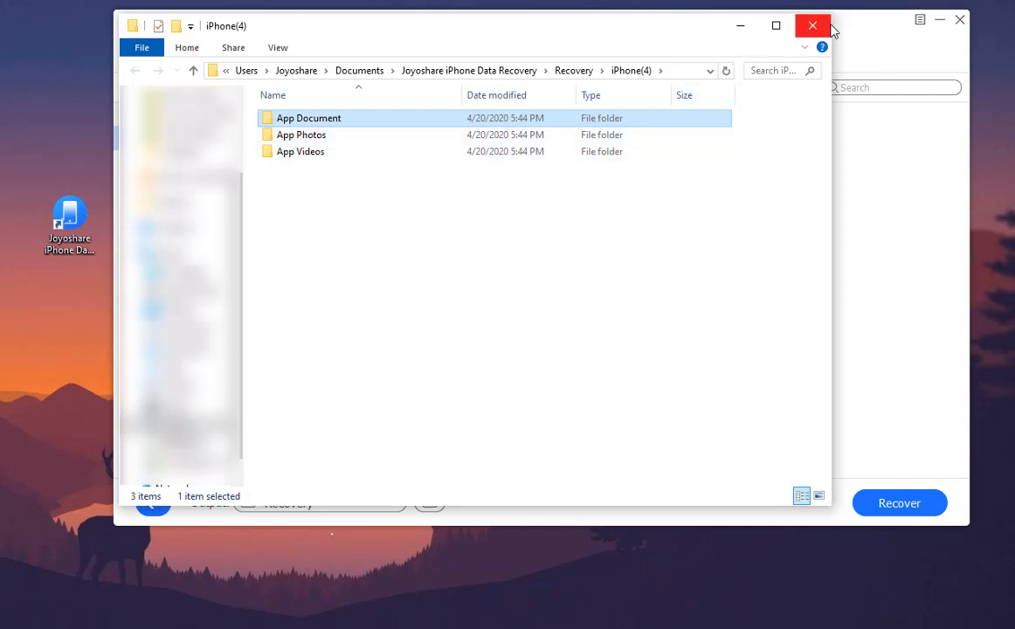
click(811, 25)
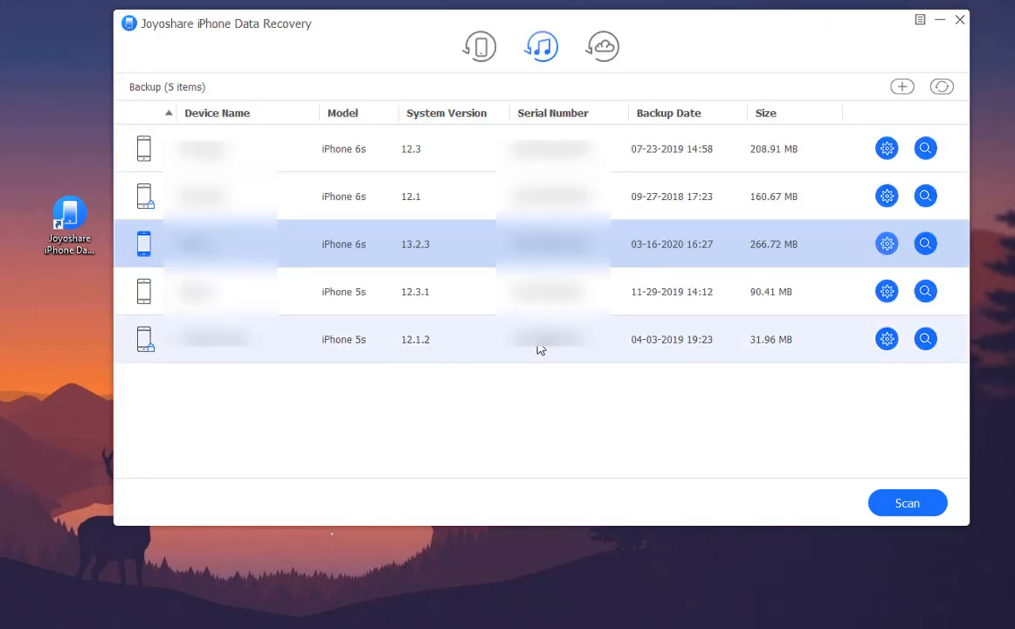
mouse_move(601, 47)
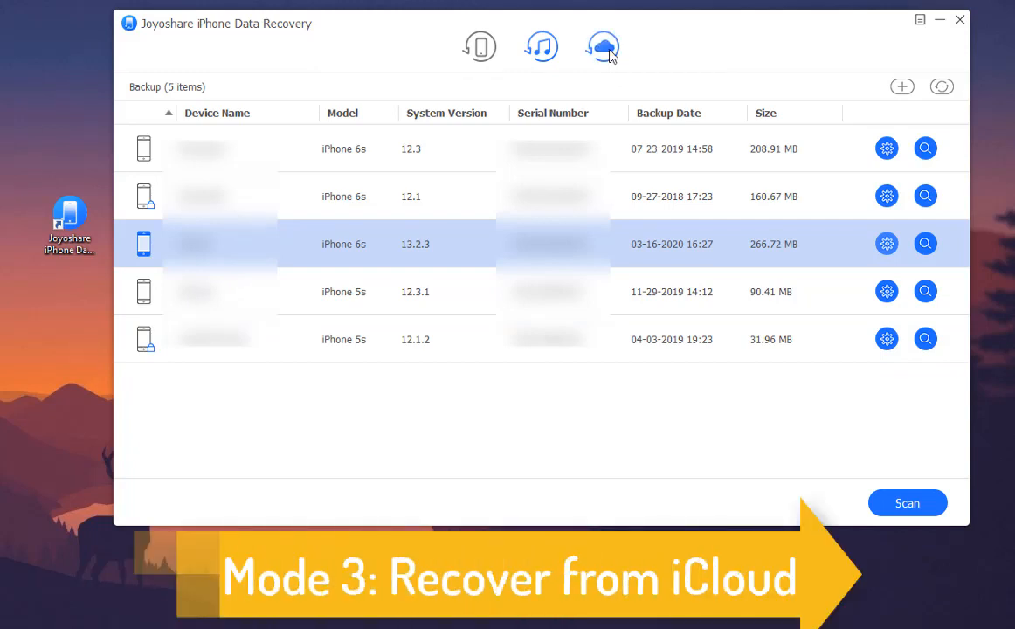
Switch to Recover from iCloud mode to show the iCloud sign-in form.
click(603, 46)
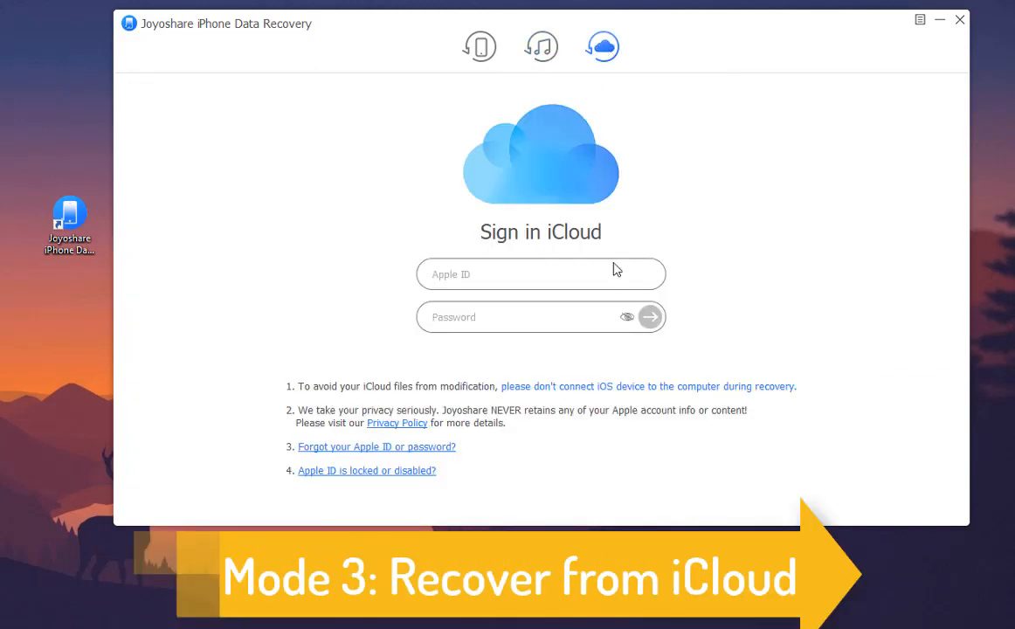